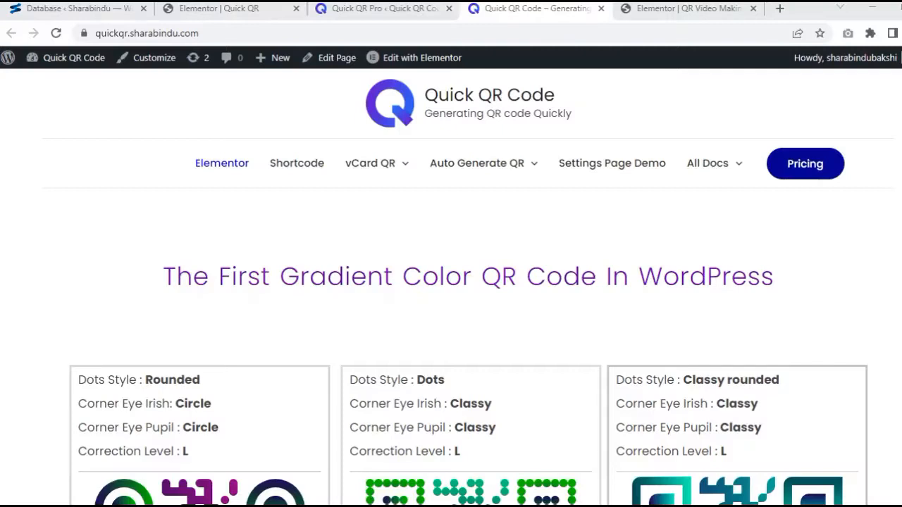
Step: Scroll down to the QR Settings and set the Dots Style to Classy Rounded
scroll(down, 3)
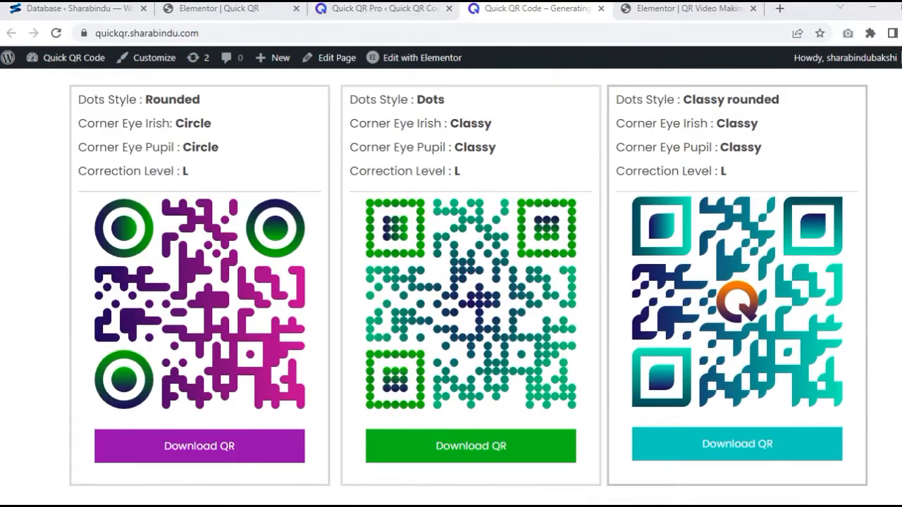
scroll(down, 3)
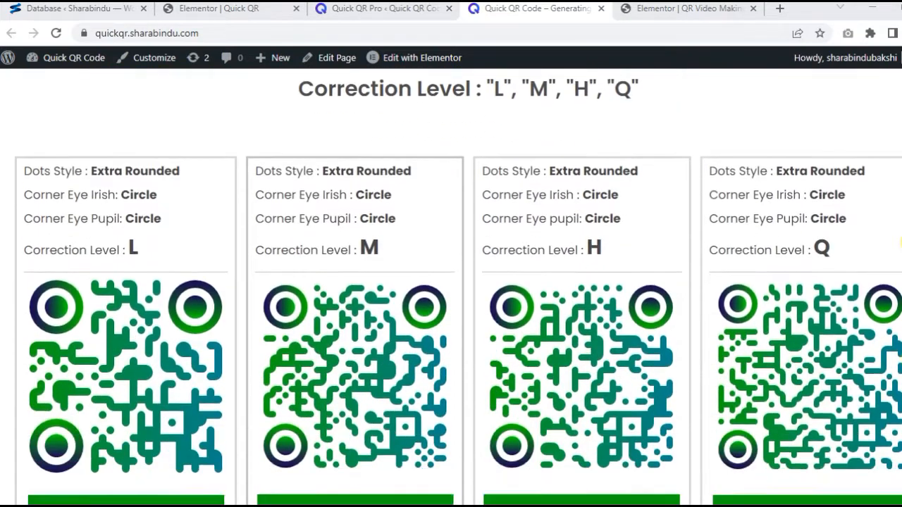
scroll(down, 3)
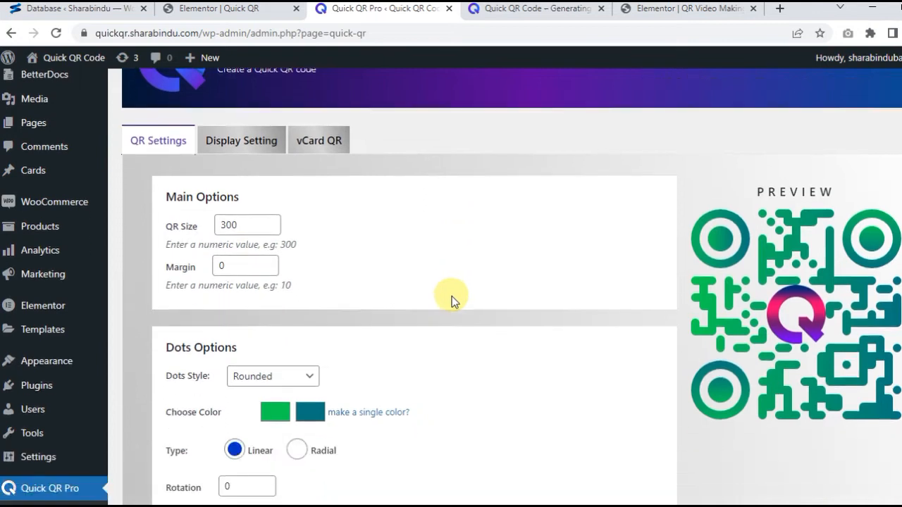
scroll(down, 3)
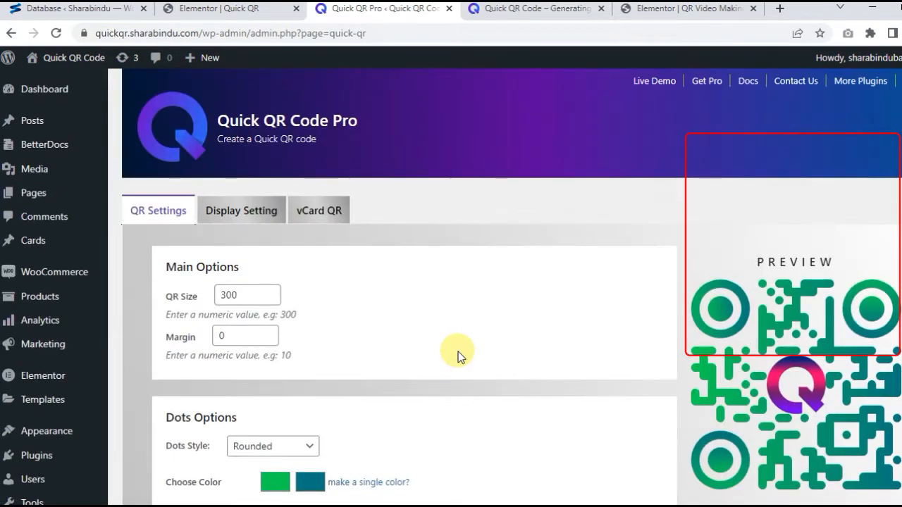
click(273, 299)
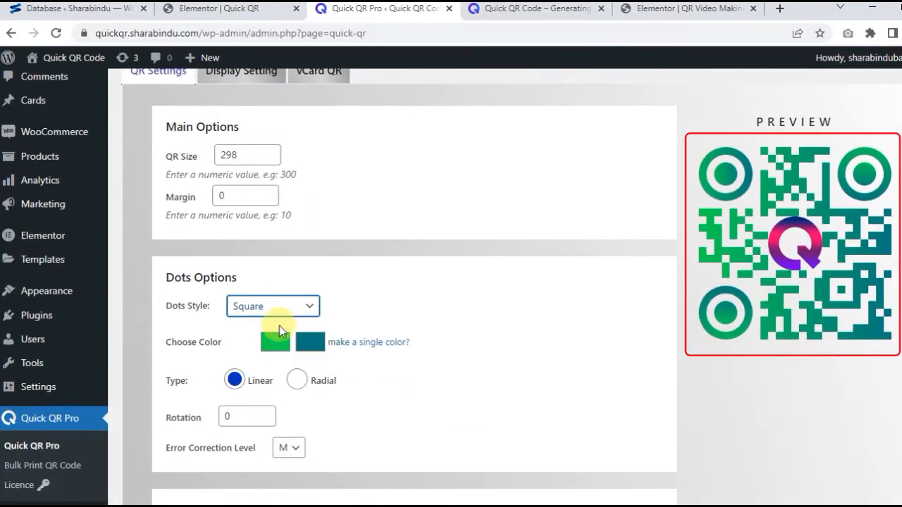
click(273, 305)
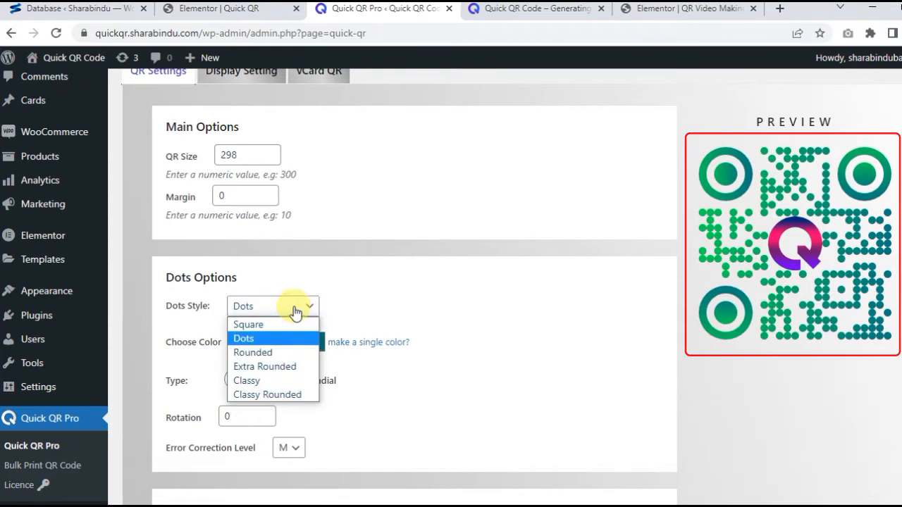
click(264, 366)
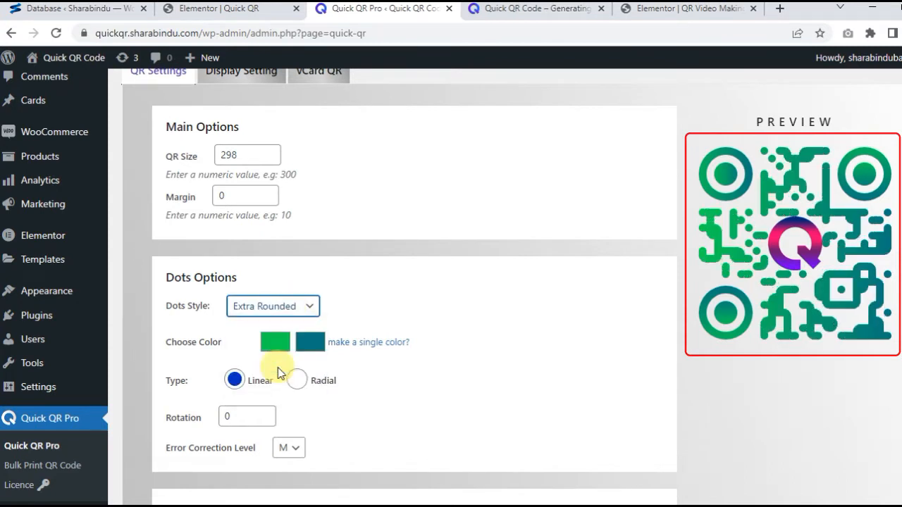
Step: Give the dots an orange-to-purple gradient and keep Error Correction Level at M
click(273, 306)
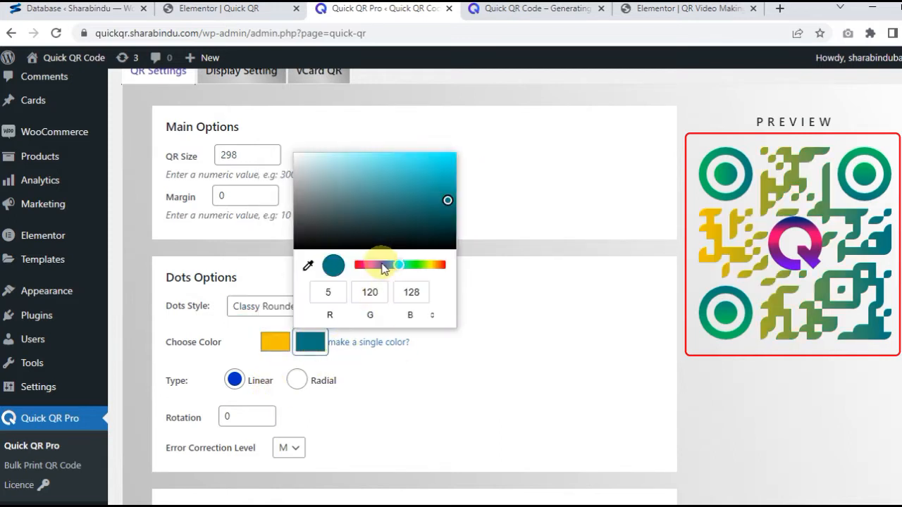
click(310, 341)
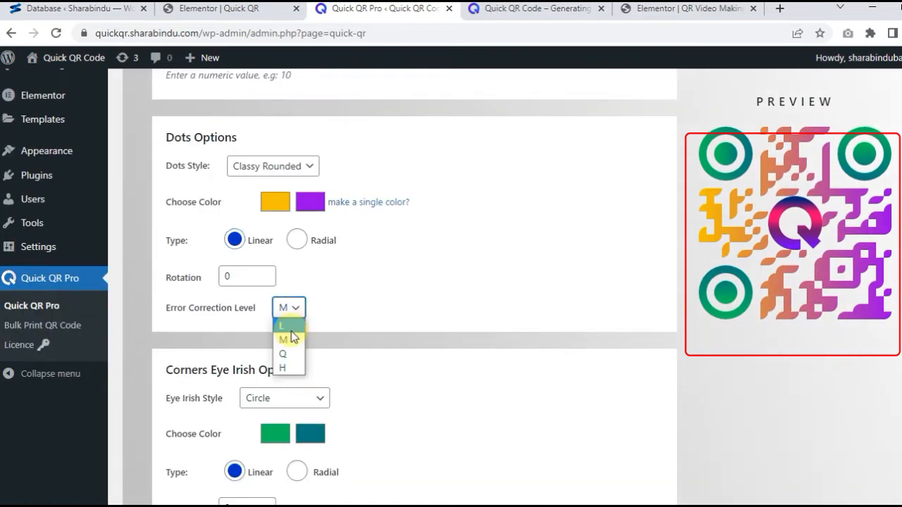
click(283, 354)
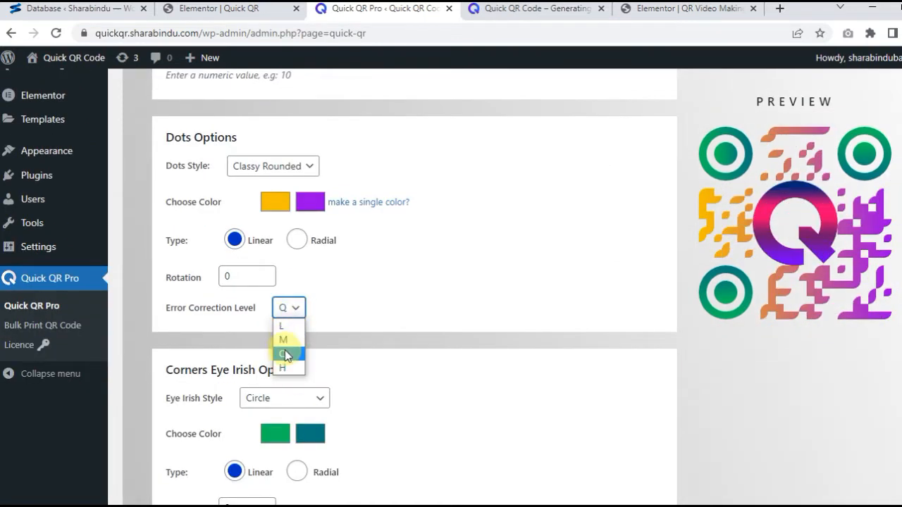
click(287, 340)
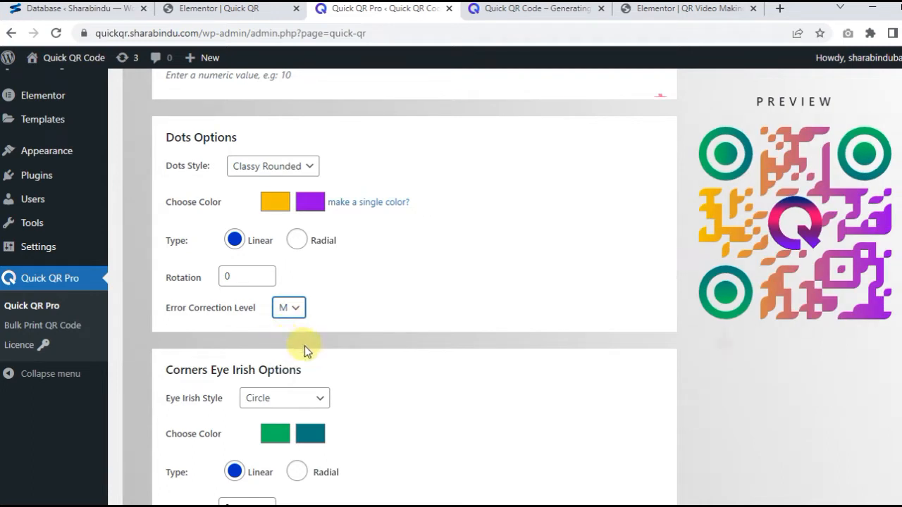
Step: Set the outer corner eye style to Square in Corners Eye Options
click(284, 258)
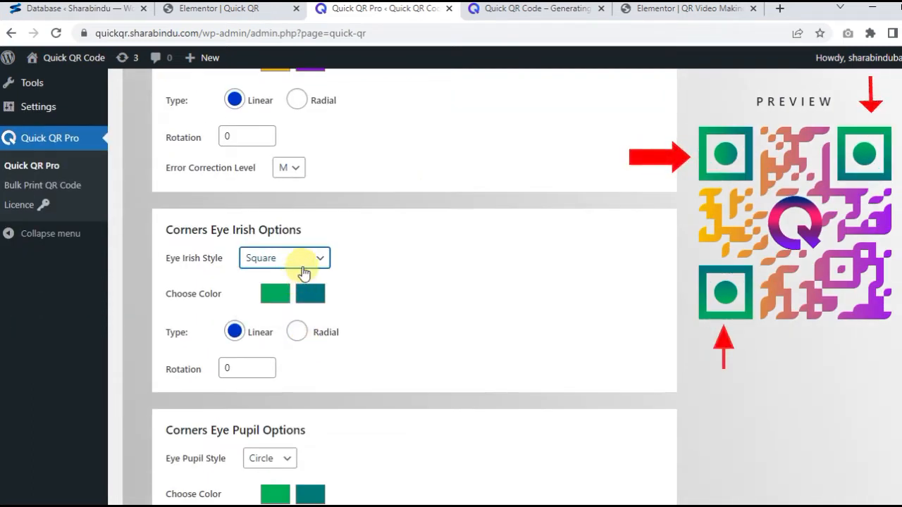
click(284, 258)
text(24)
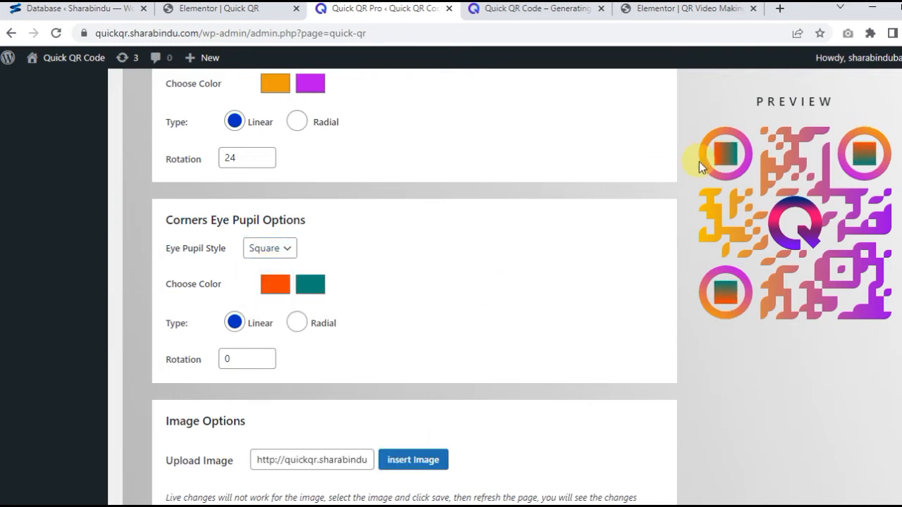
Step: Change the second eye pupil colour and switch the pupils to the Classy style
click(310, 284)
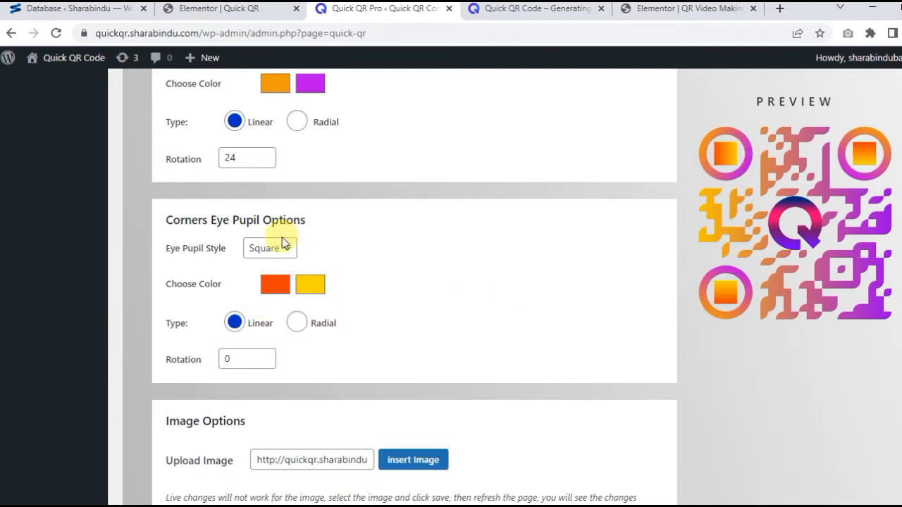
click(269, 247)
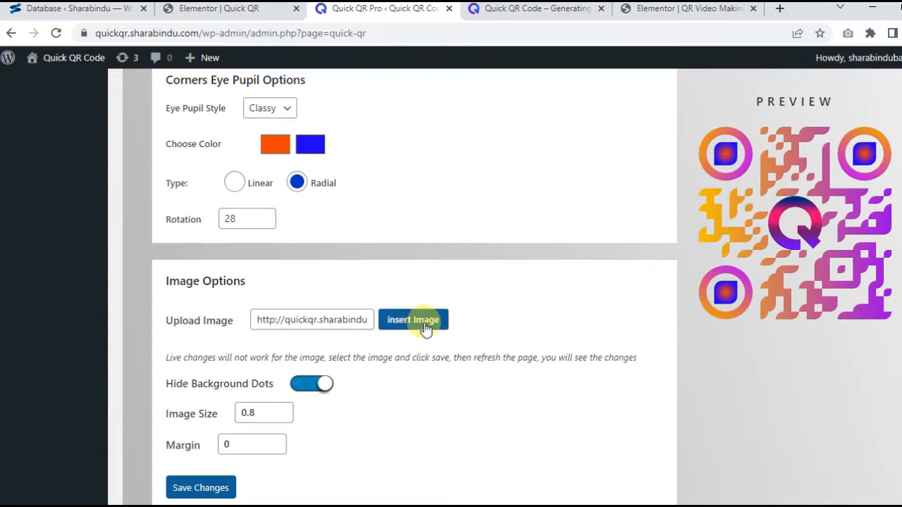
Step: Choose the orange Q image (122-min.png) from the Media Library as the centre logo
click(414, 320)
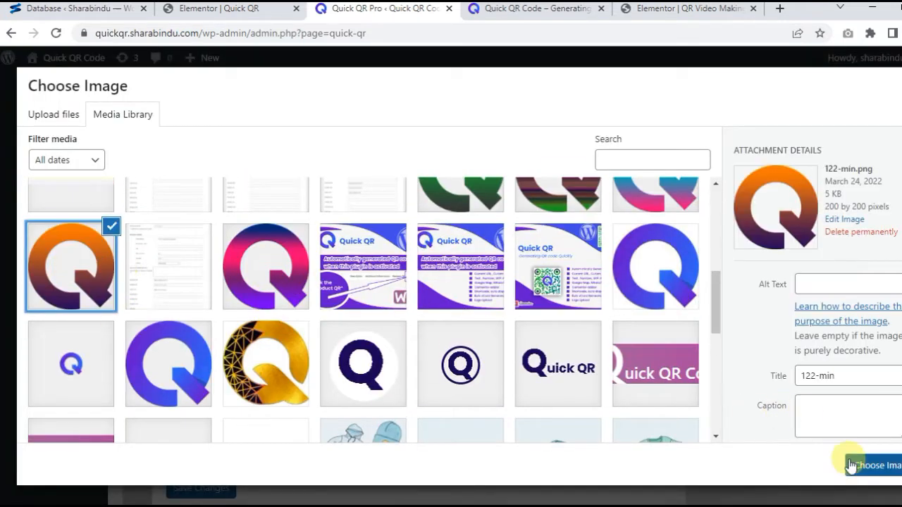
click(867, 465)
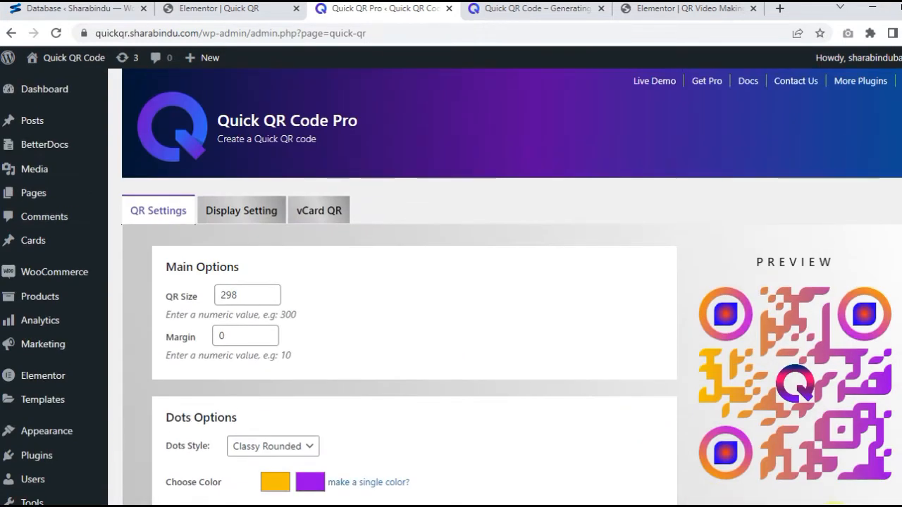
Step: Save the QR design changes so the preview updates
click(241, 210)
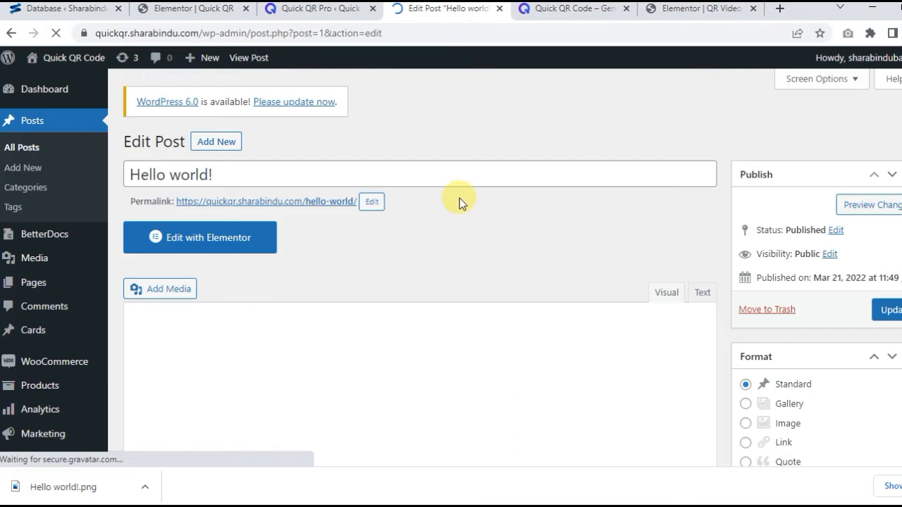
Step: Scroll the Hello world! edit screen down past its vCard business fields
scroll(down, 3)
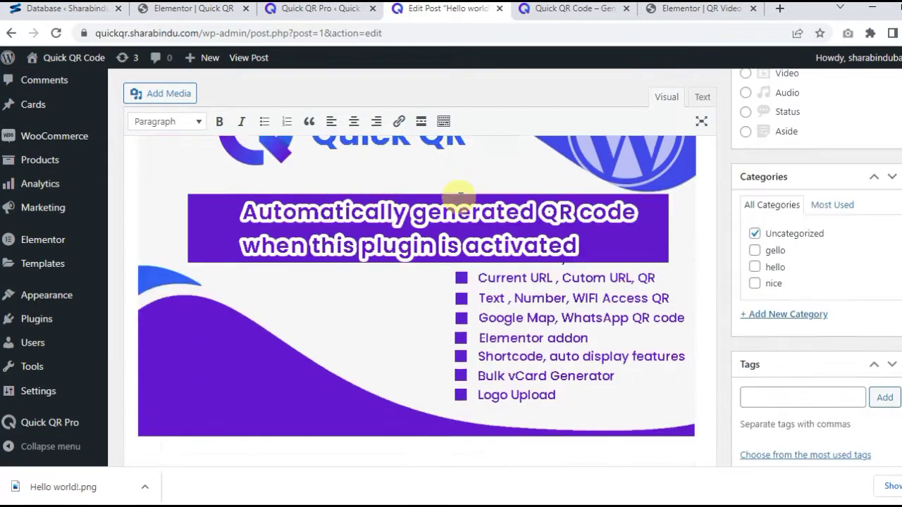
scroll(down, 3)
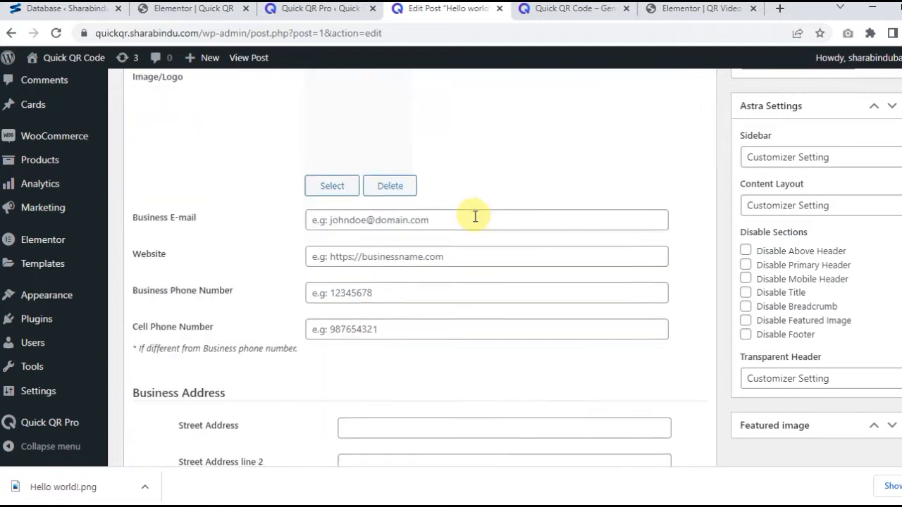
scroll(down, 3)
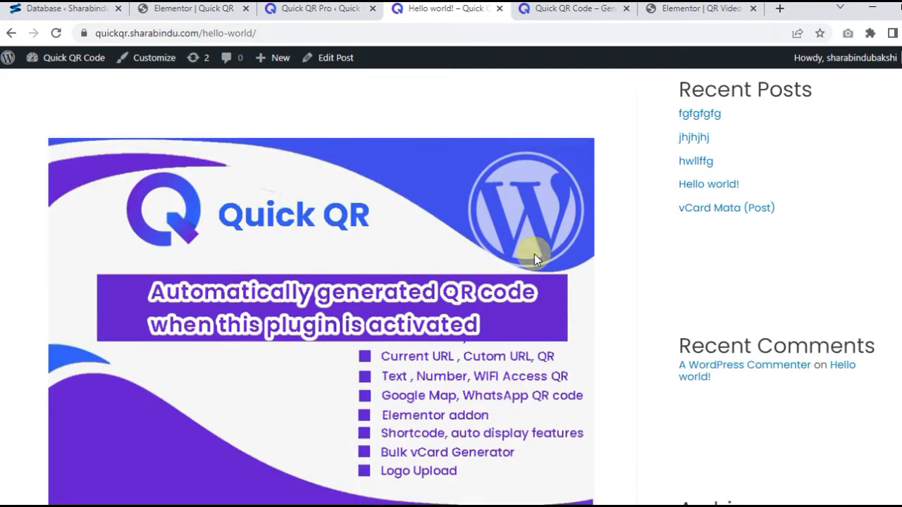
Step: Scroll down the T-Shirt with Logo product page and open its Product QR tab
scroll(down, 3)
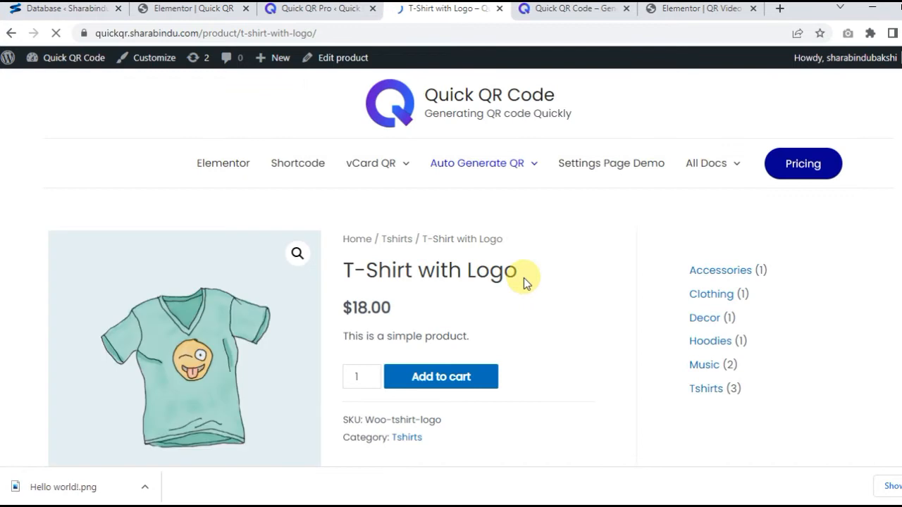
scroll(down, 3)
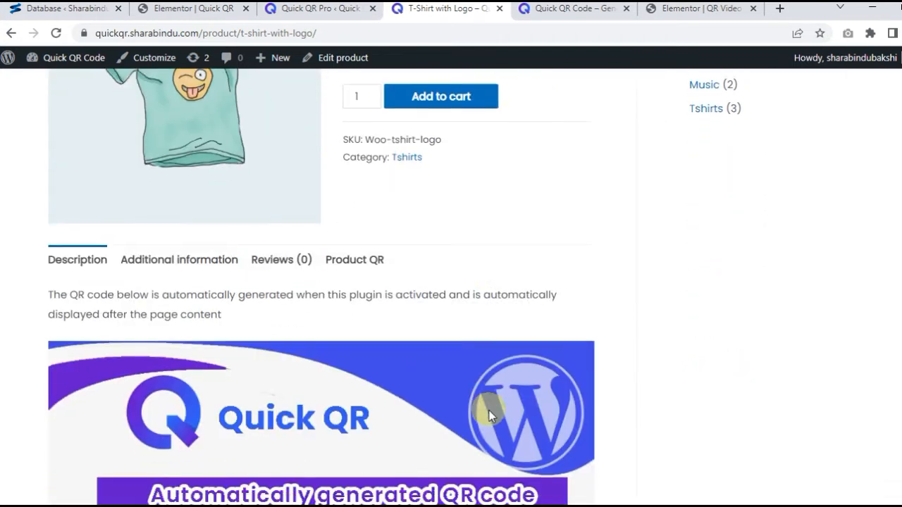
click(354, 260)
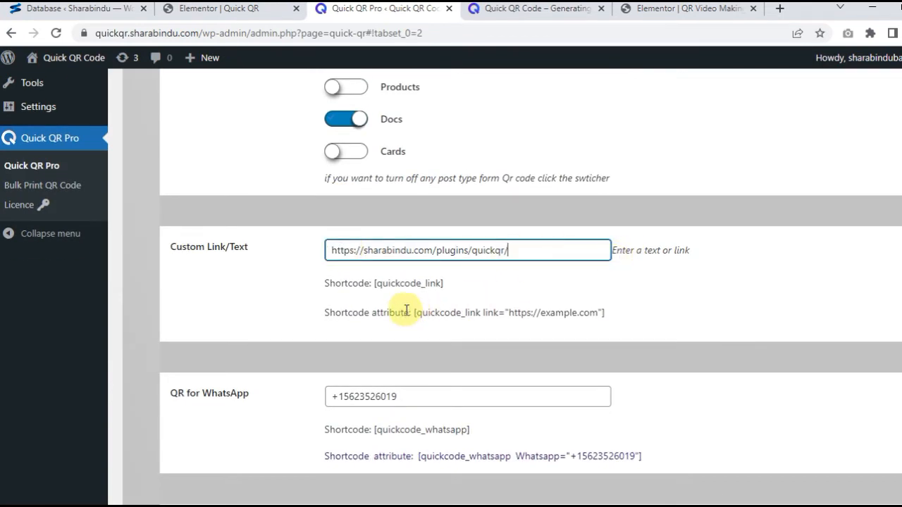
double_click(409, 284)
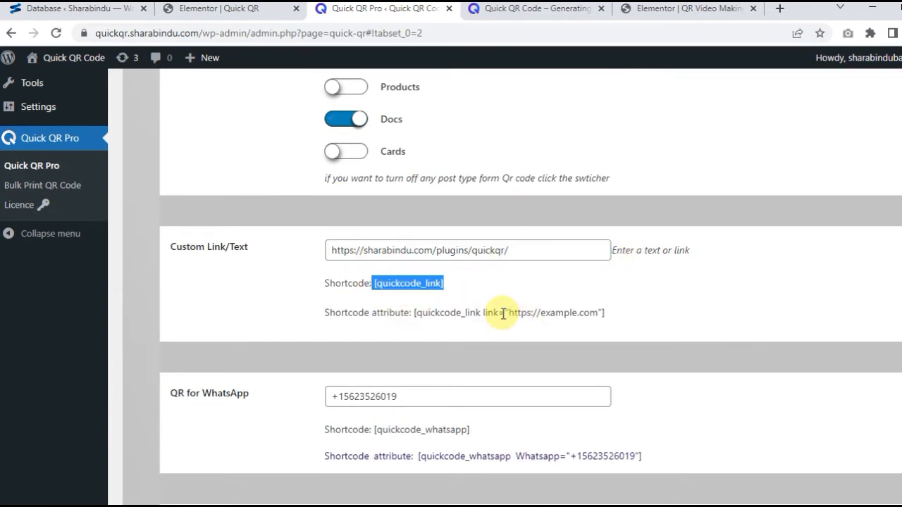
scroll(down, 3)
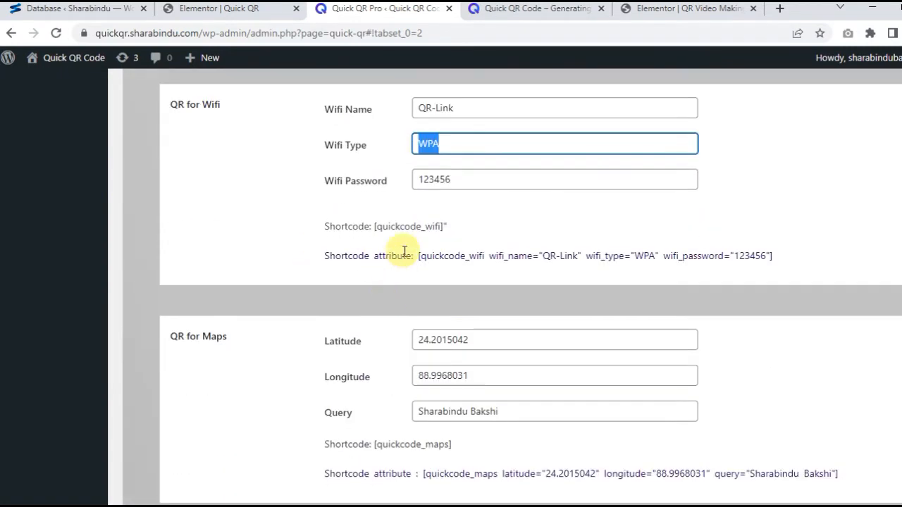
Step: Switch to the Display Setting tab of the Quick QR Pro page
double_click(409, 226)
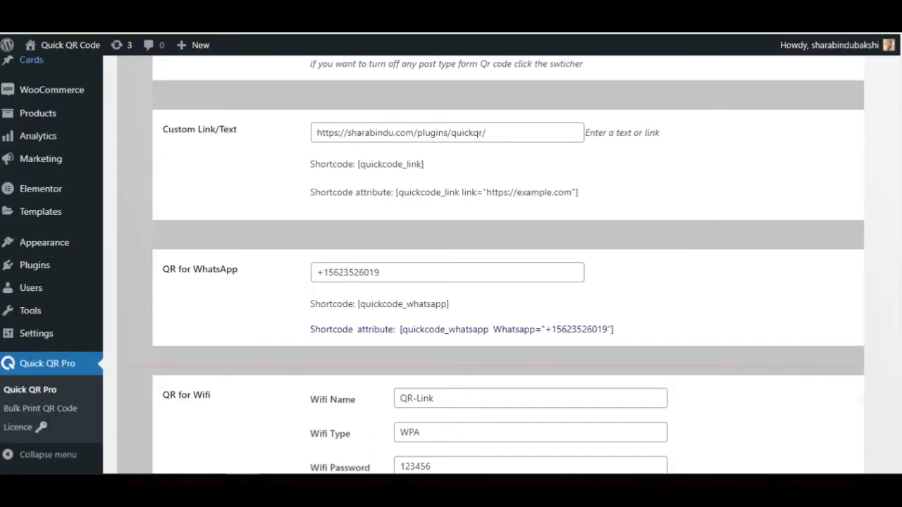
click(186, 394)
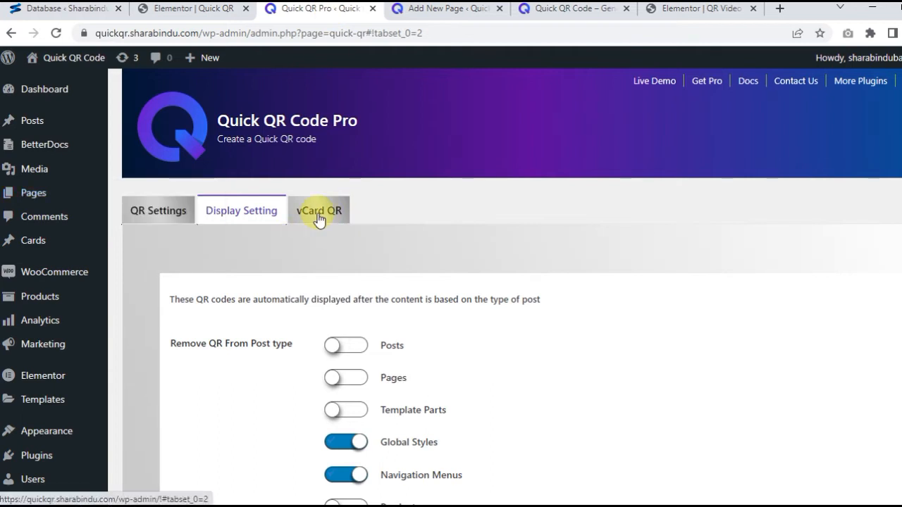
click(318, 210)
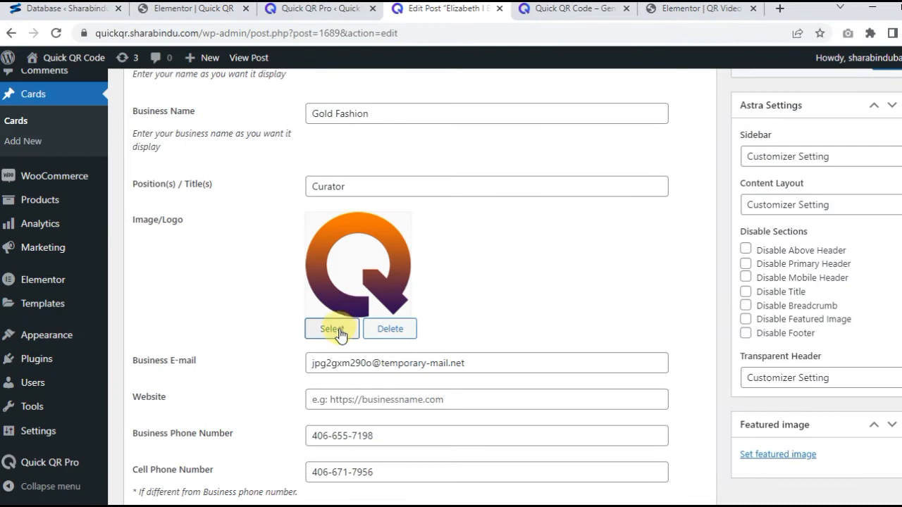
scroll(down, 3)
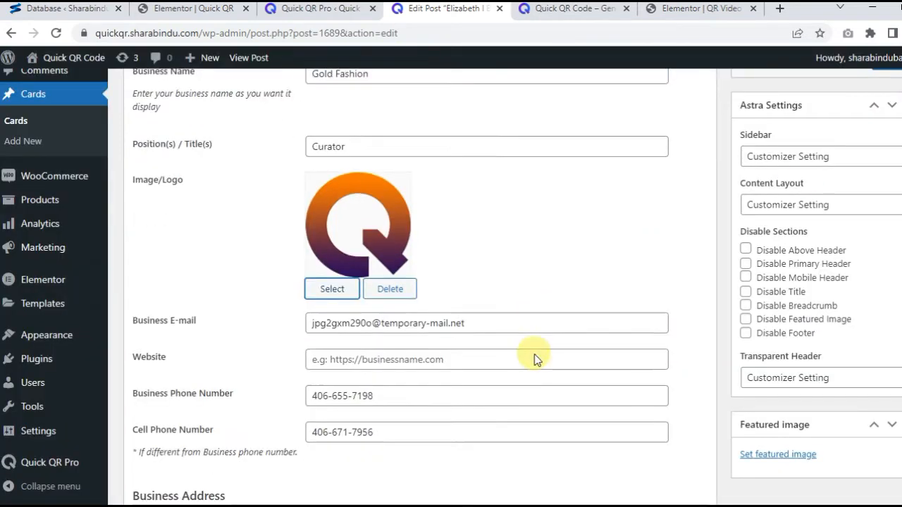
scroll(down, 3)
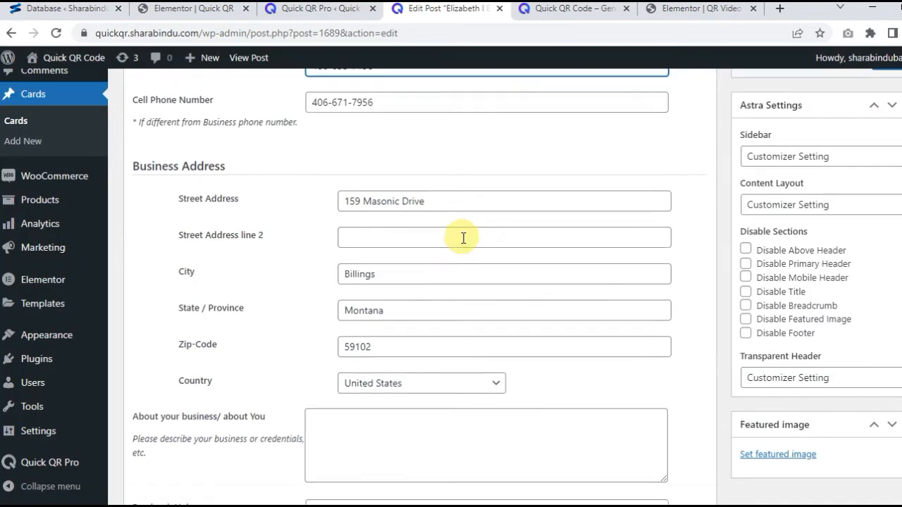
scroll(down, 3)
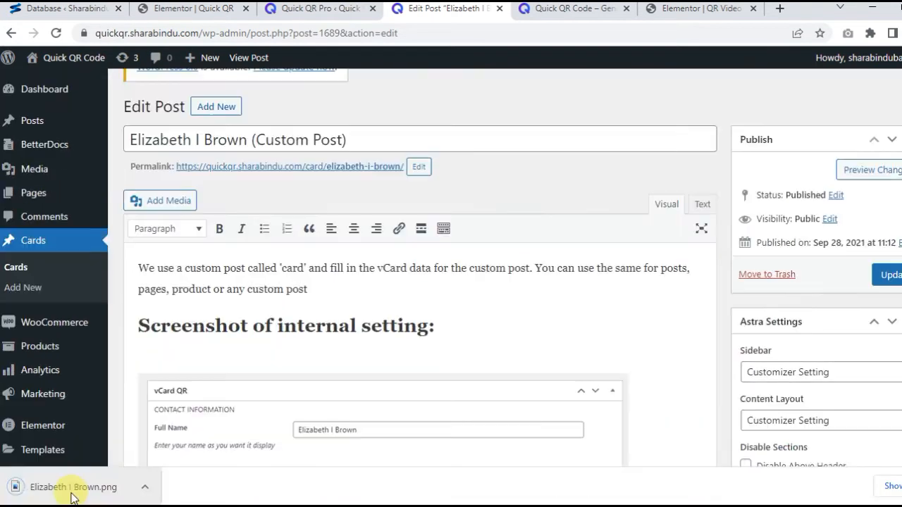
scroll(down, 3)
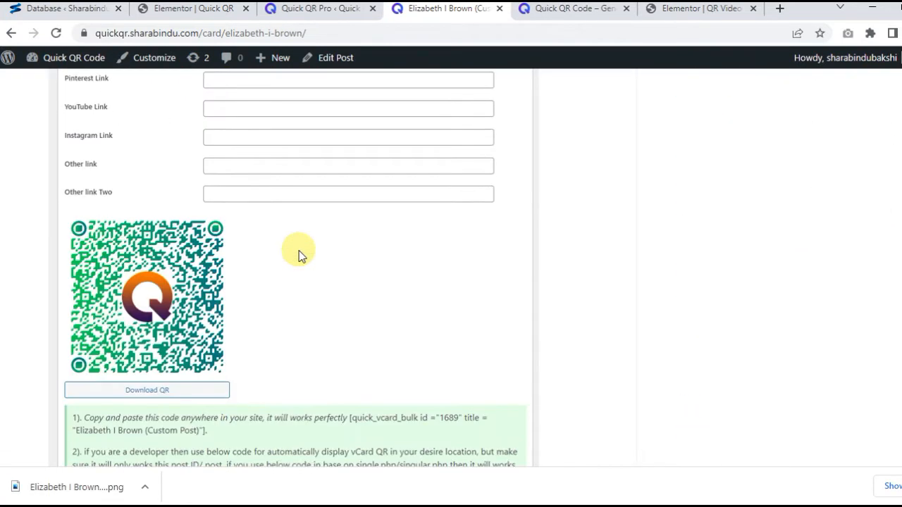
scroll(down, 3)
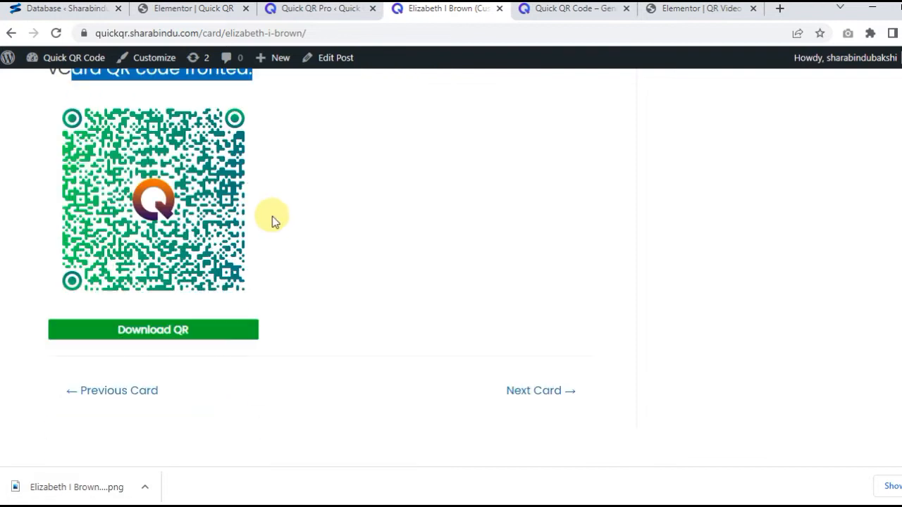
click(153, 330)
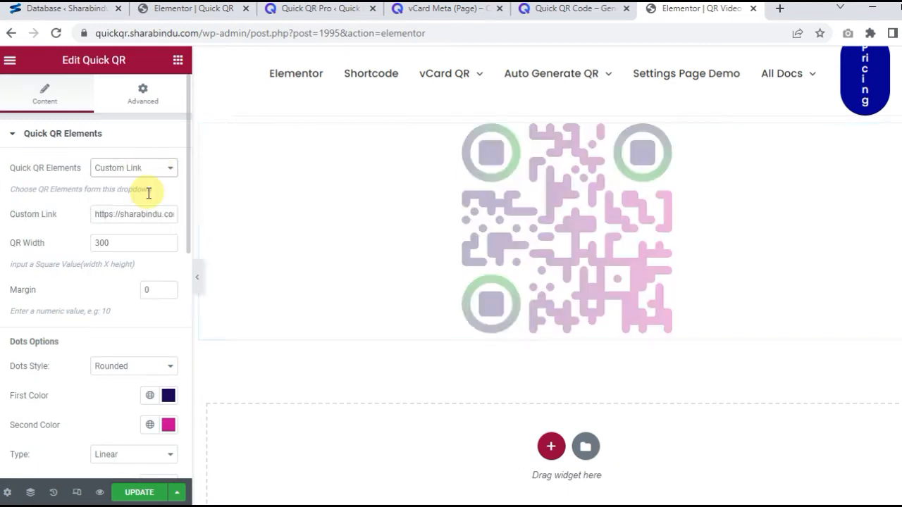
Step: Cycle the Quick QR element type through Email and Wifi Access to Contact info (vCard), then enable the Download button
click(133, 168)
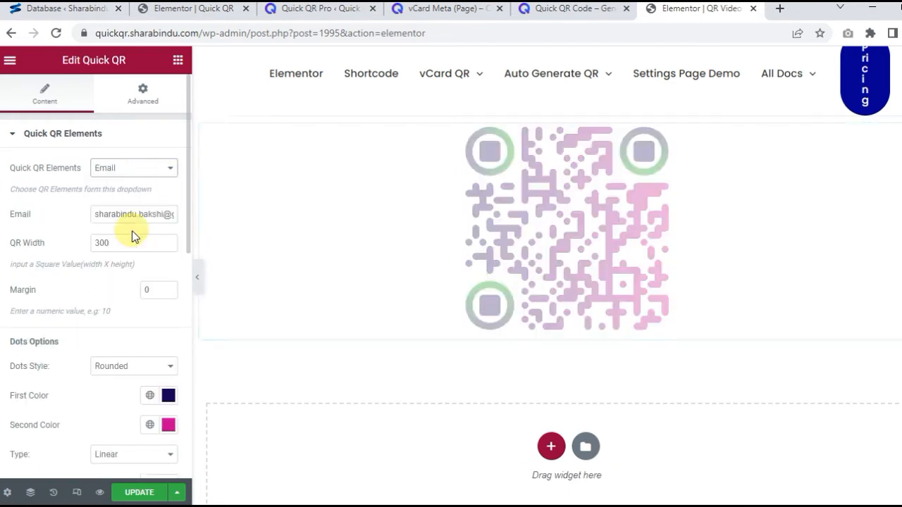
click(132, 168)
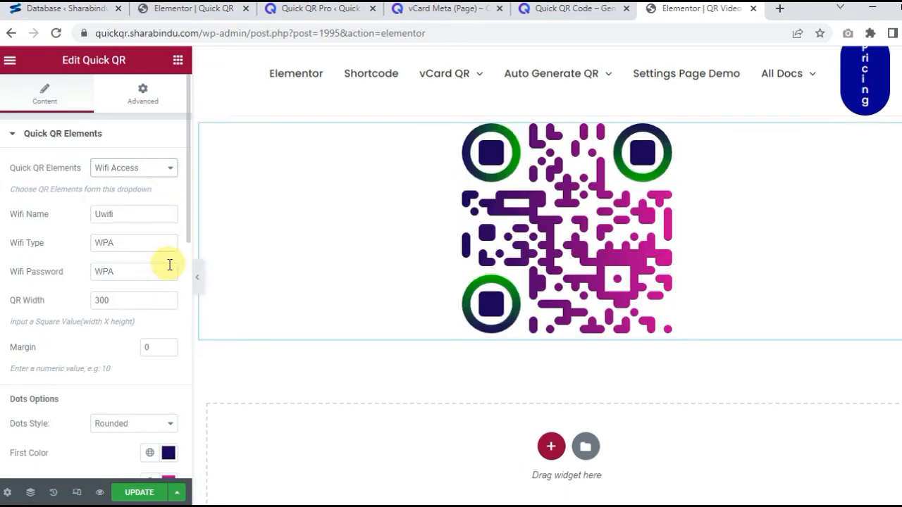
click(133, 168)
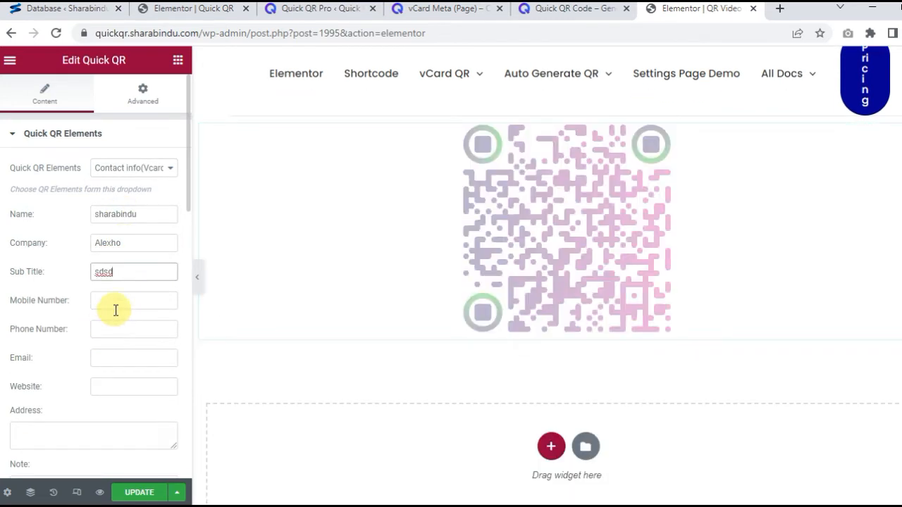
click(134, 226)
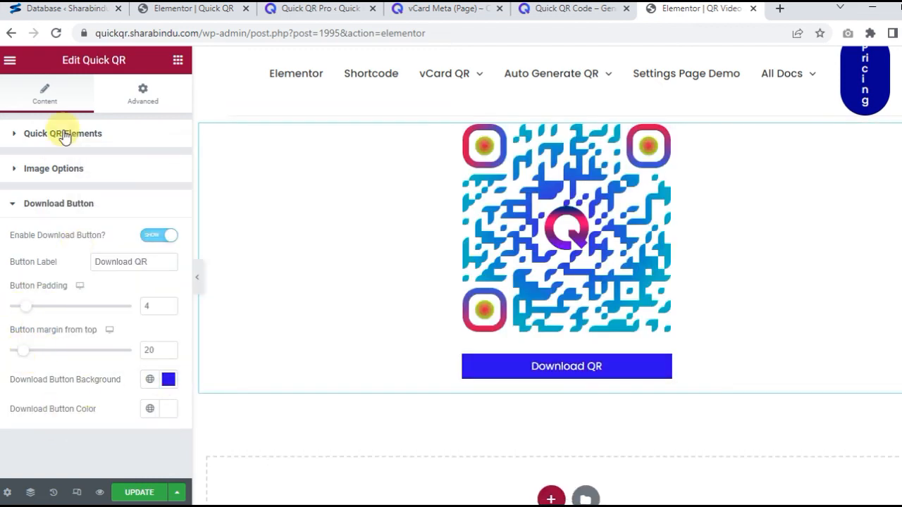
Step: View the Shortcode demo page and scroll through its QR code examples
click(443, 10)
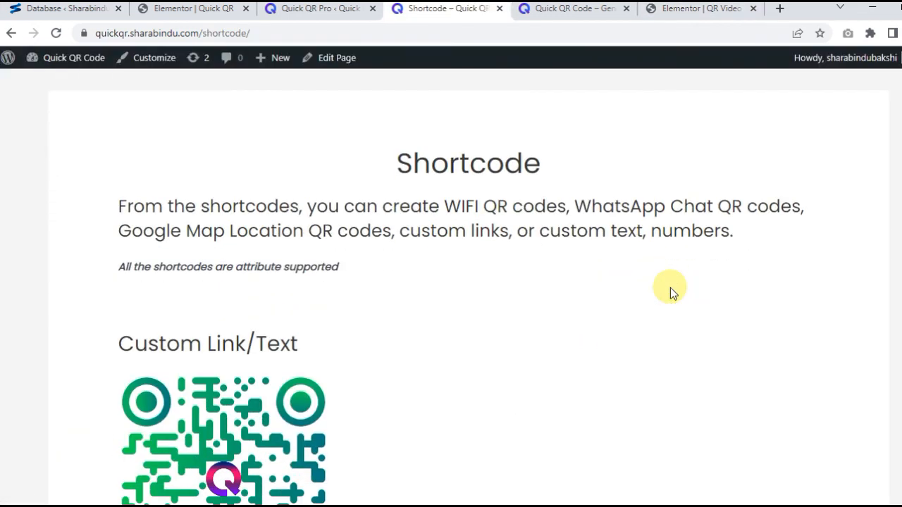
scroll(down, 3)
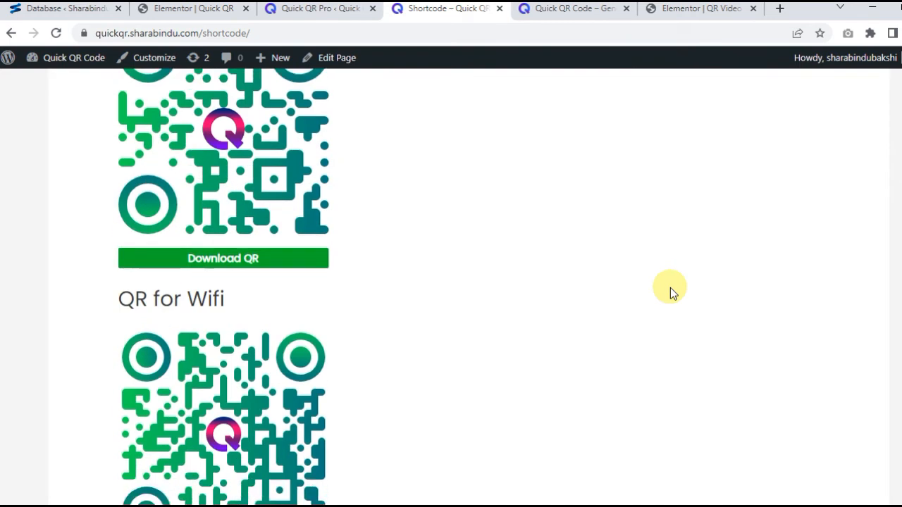
scroll(down, 3)
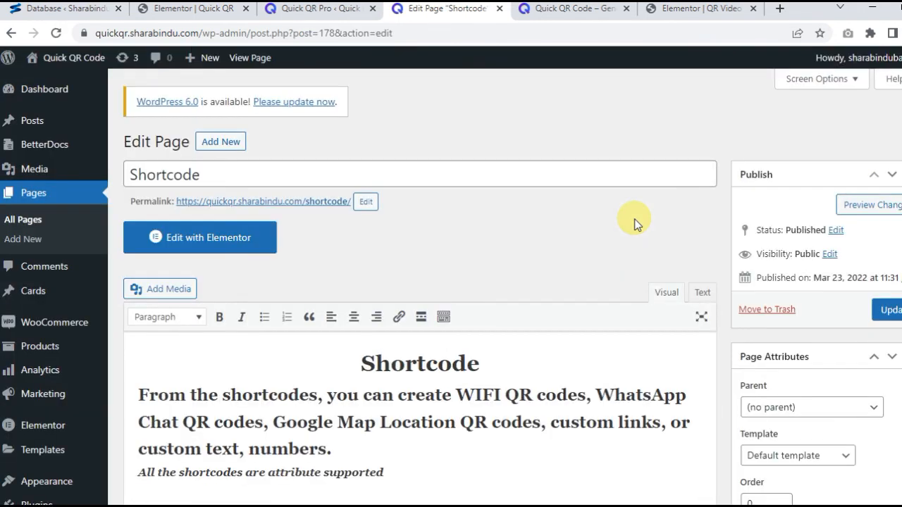
scroll(down, 3)
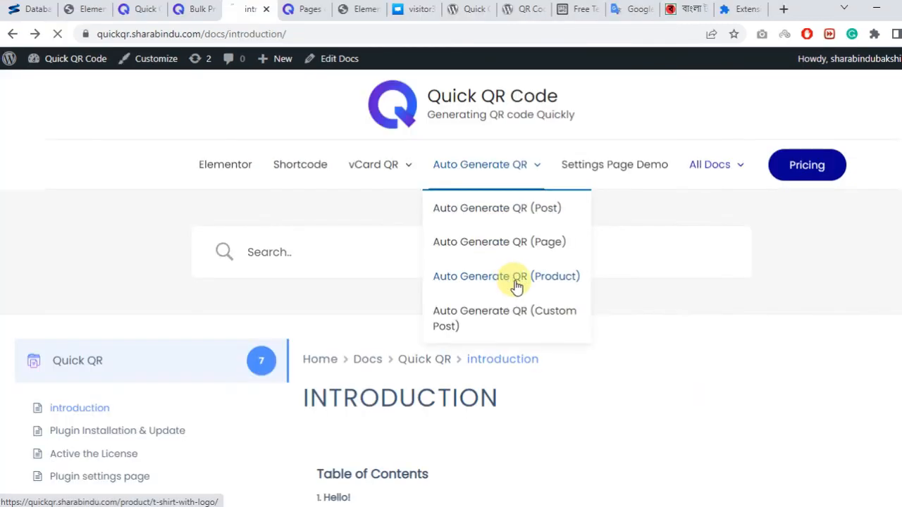
Step: Open the Auto Generate QR (Product) demo page
click(506, 276)
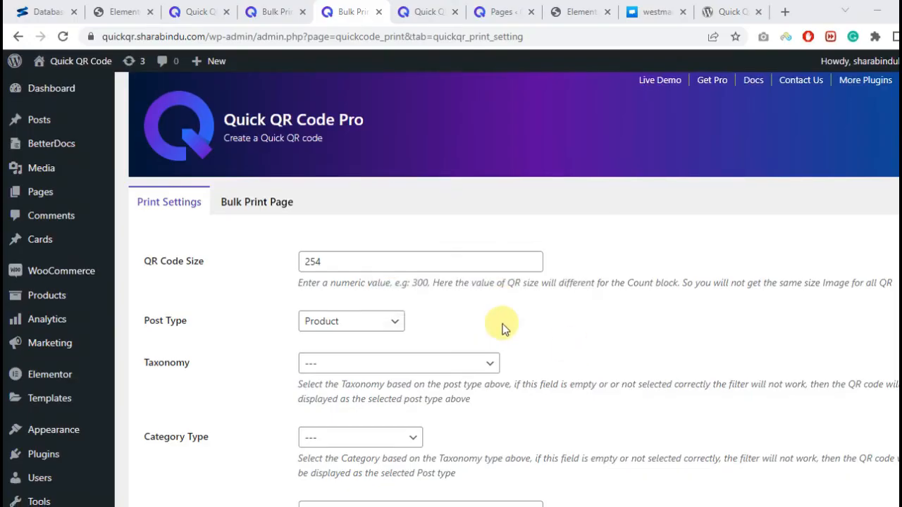
Step: Open the Bulk Print Page tab listing product QR codes such as Album, Single and Polo
click(351, 322)
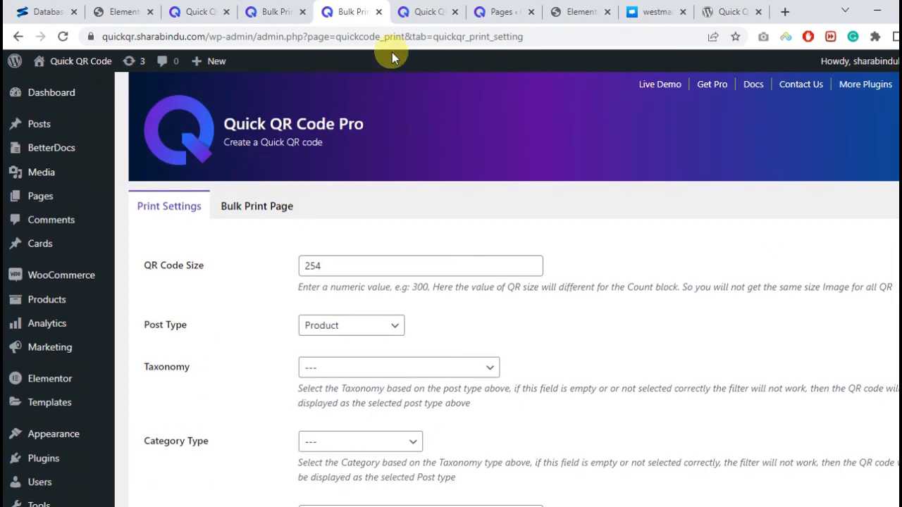
click(421, 12)
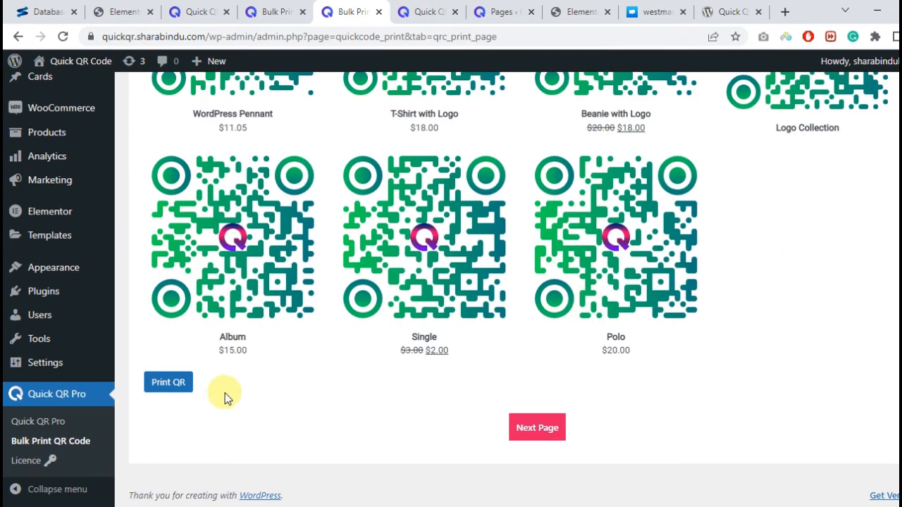
Step: Go to the next bulk print page showing V-Neck T-Shirt and Hoodie QR codes
click(168, 382)
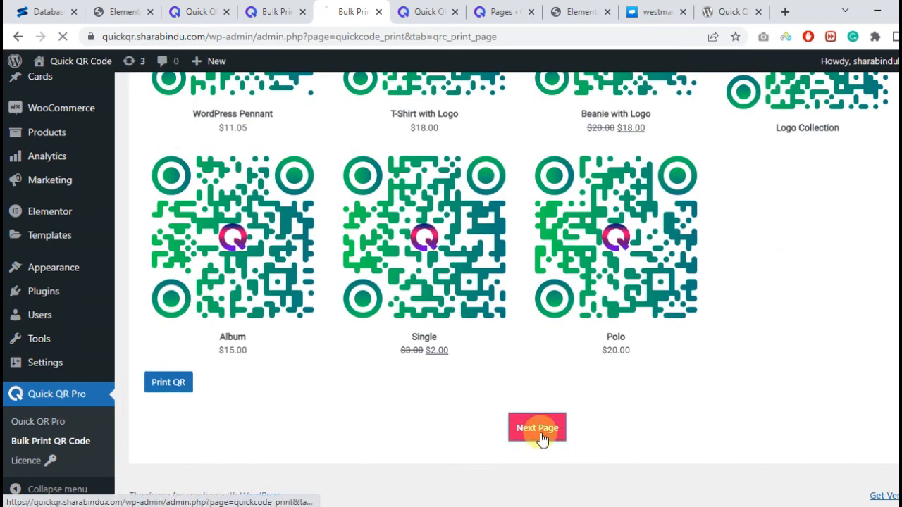
click(537, 427)
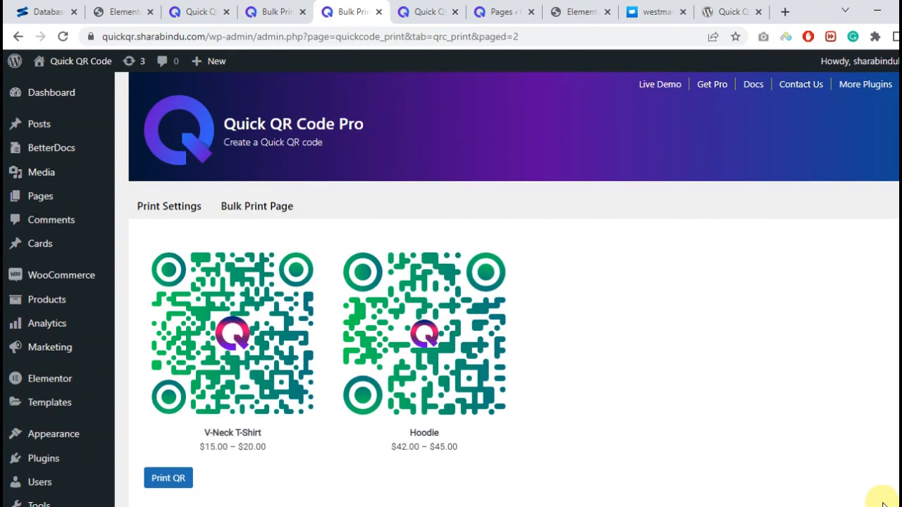